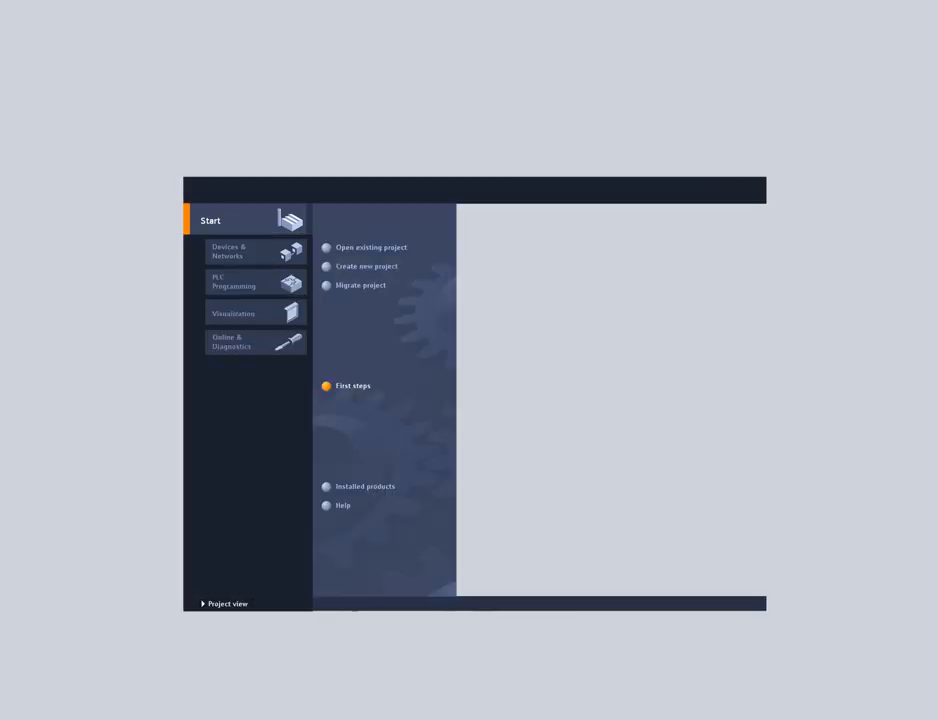
Step: Open the existing The_Interplay_Overview project from the Start portal
left_click(224, 603)
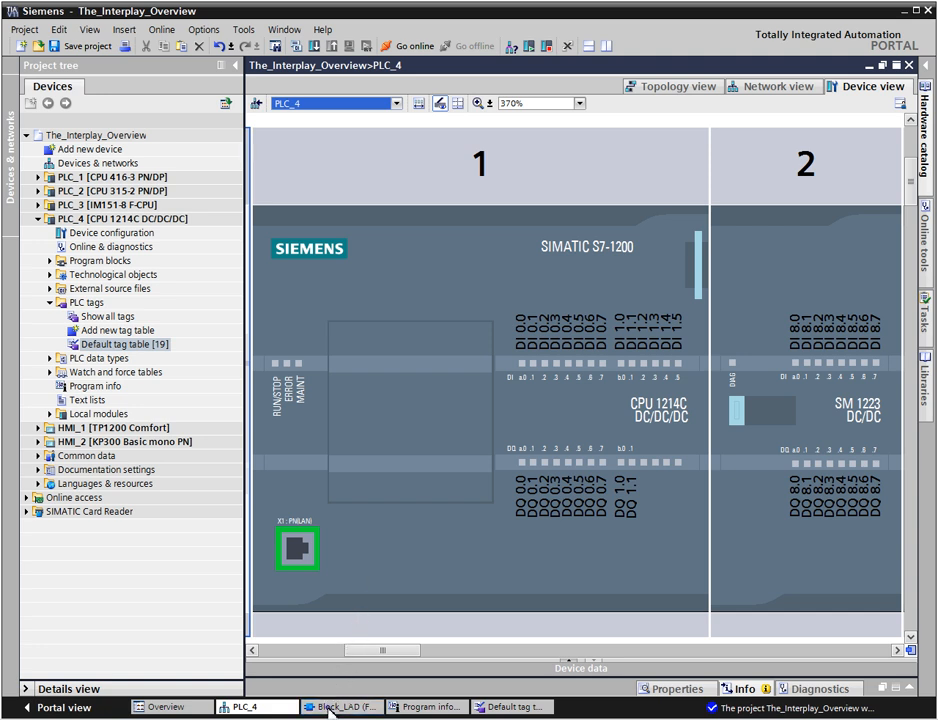
Step: Assign the Motor_on tag from Block_LAD to the SM 1223 module's first input %I8.0
left_click(330, 706)
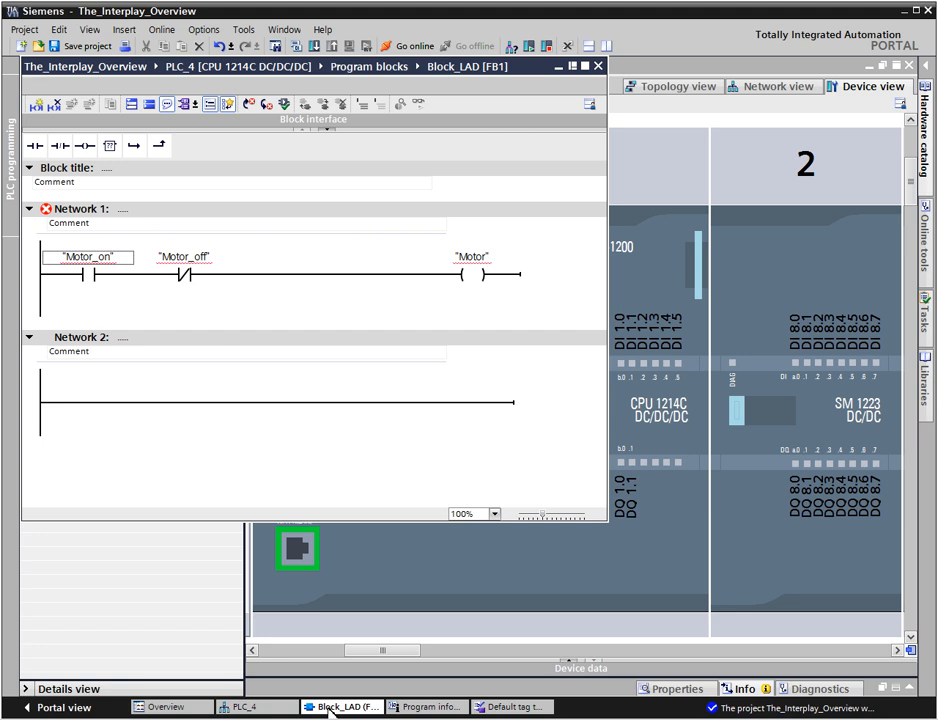
mouse_move(290, 637)
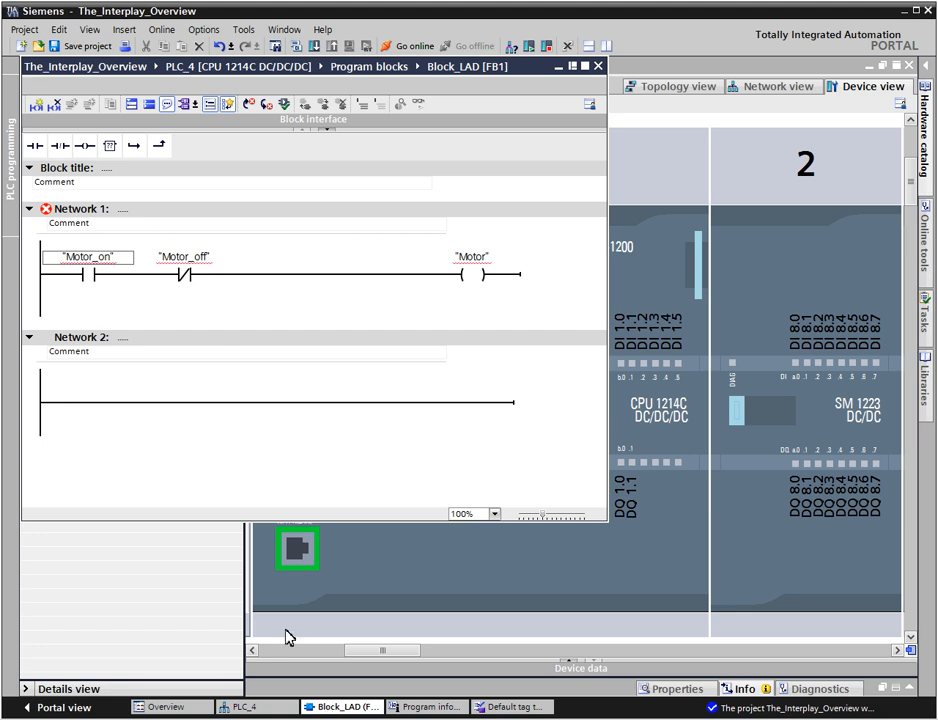
left_click(88, 257)
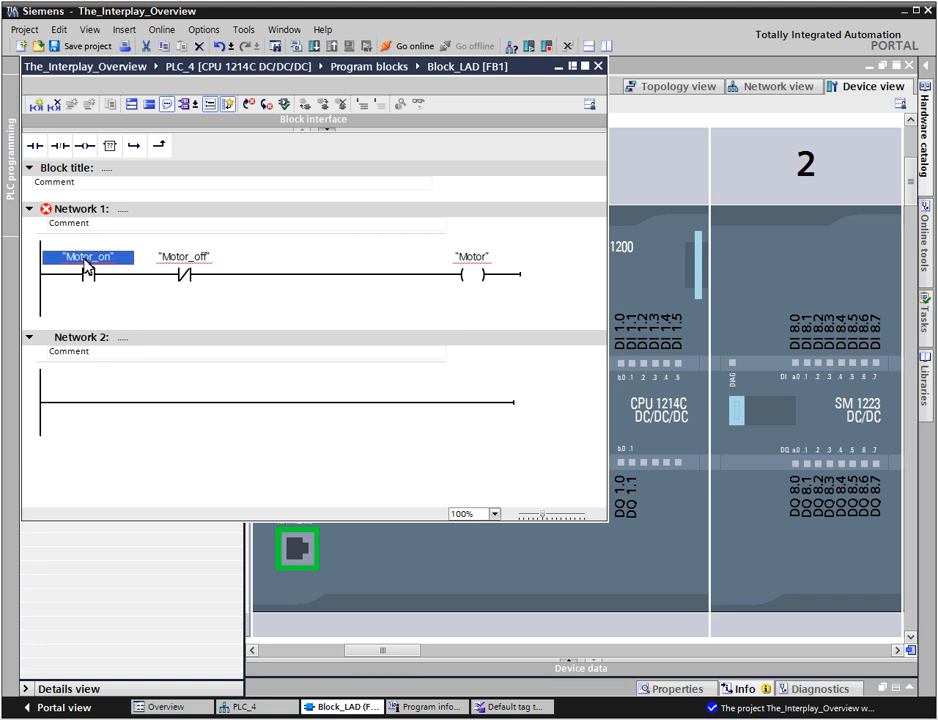
left_click_drag(88, 257, 575, 290)
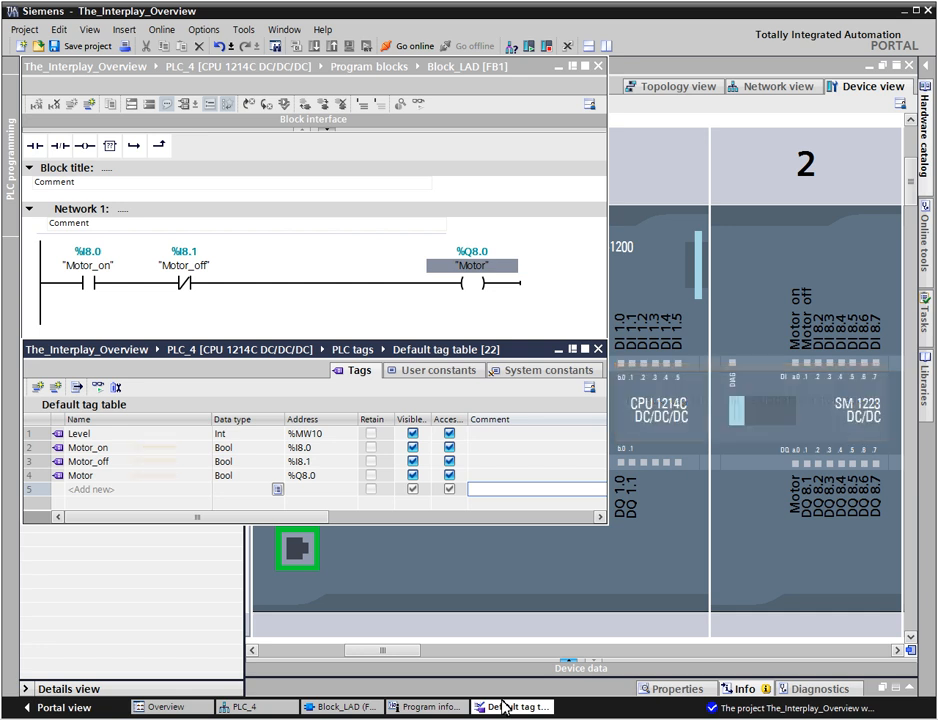
left_click(427, 706)
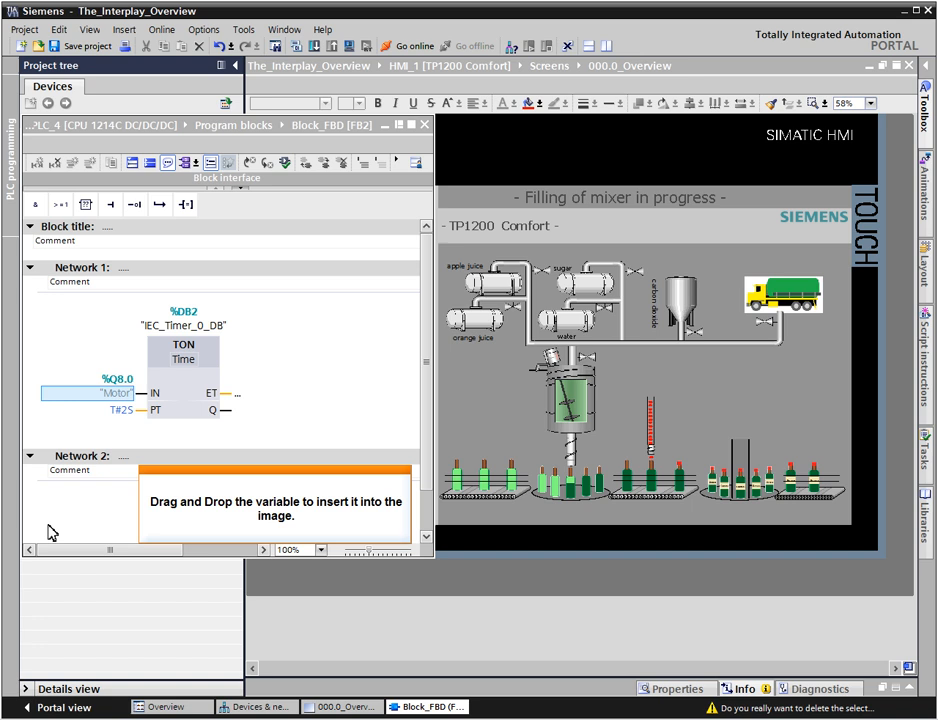
Step: Drop the Motor tag onto the overview screen as an I/O field and show HMI_1's PLC connections
left_click(113, 392)
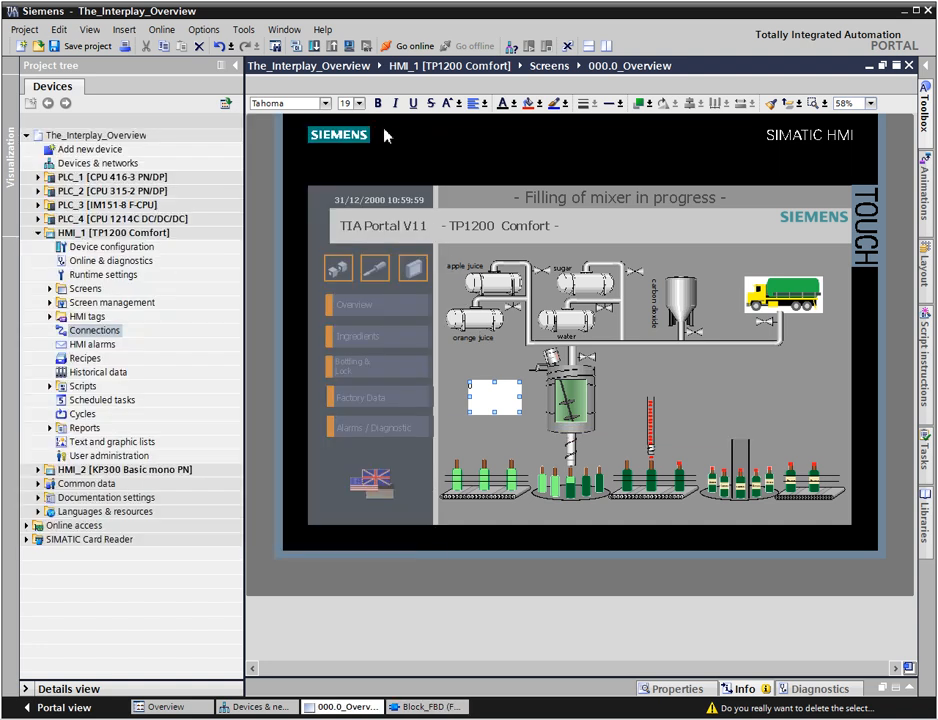
double_click(95, 330)
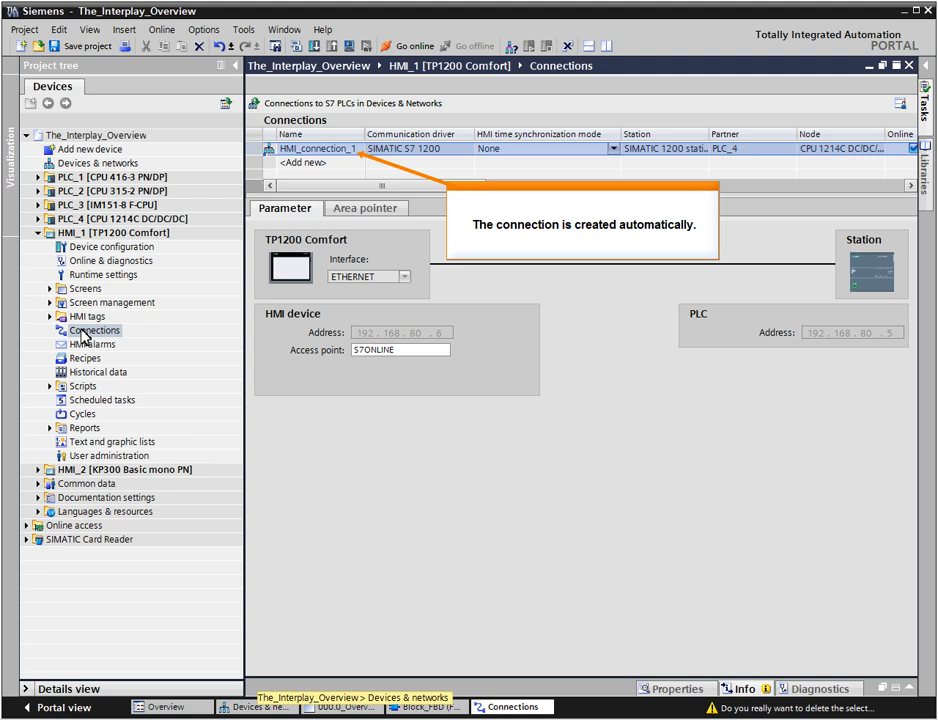
Step: Show Devices & networks with HMI_1 and PLC_4 linked over PN/IE_1
left_click(263, 707)
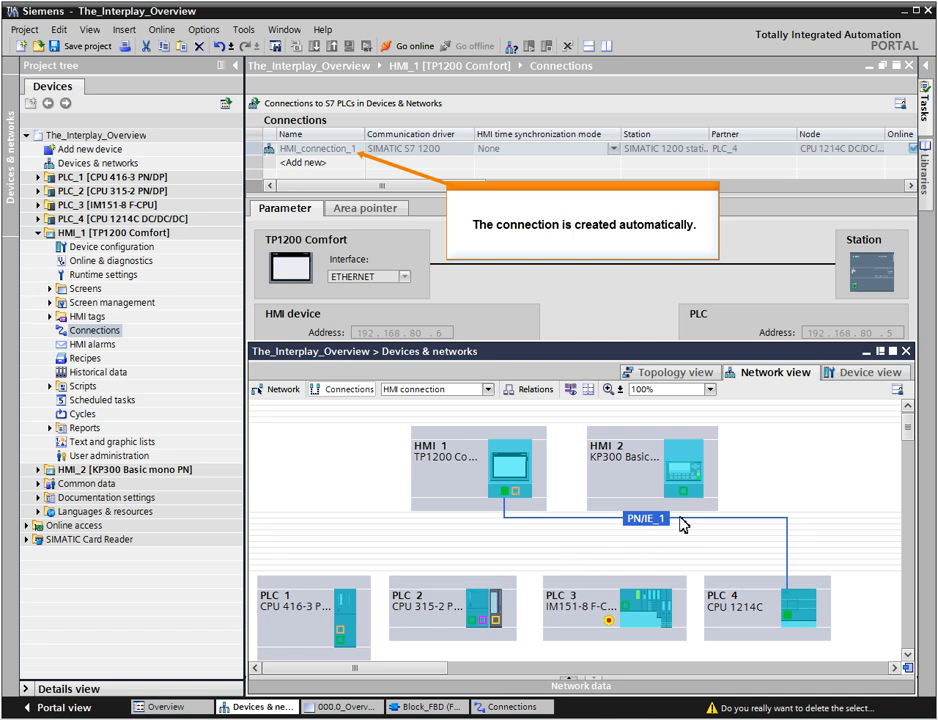
mouse_move(683, 524)
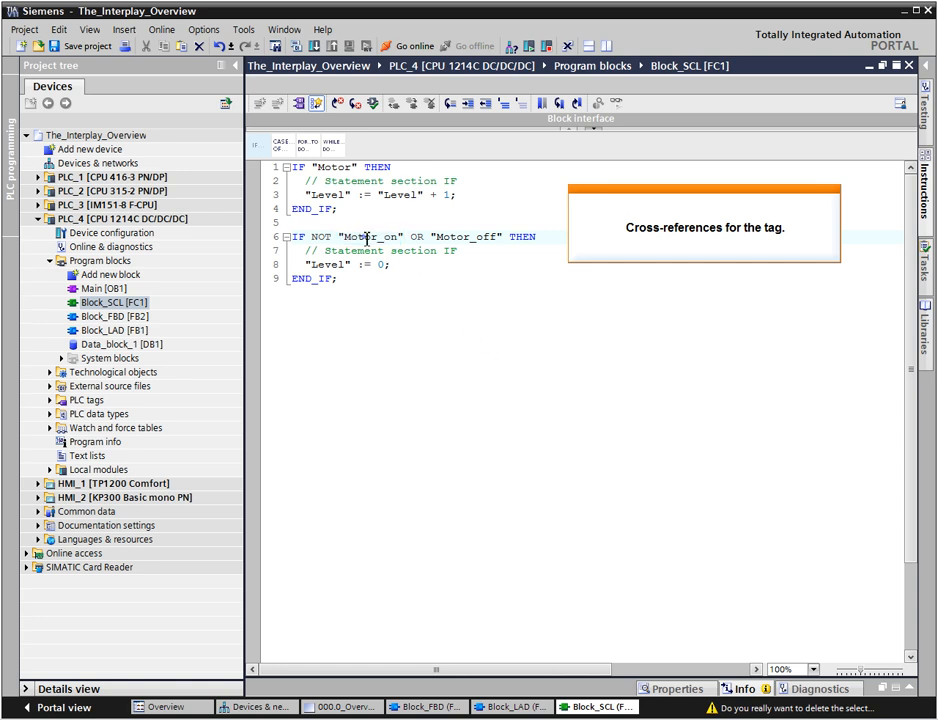
Step: Show cross-reference information for the Motor tag from Block_SCL
right_click(372, 236)
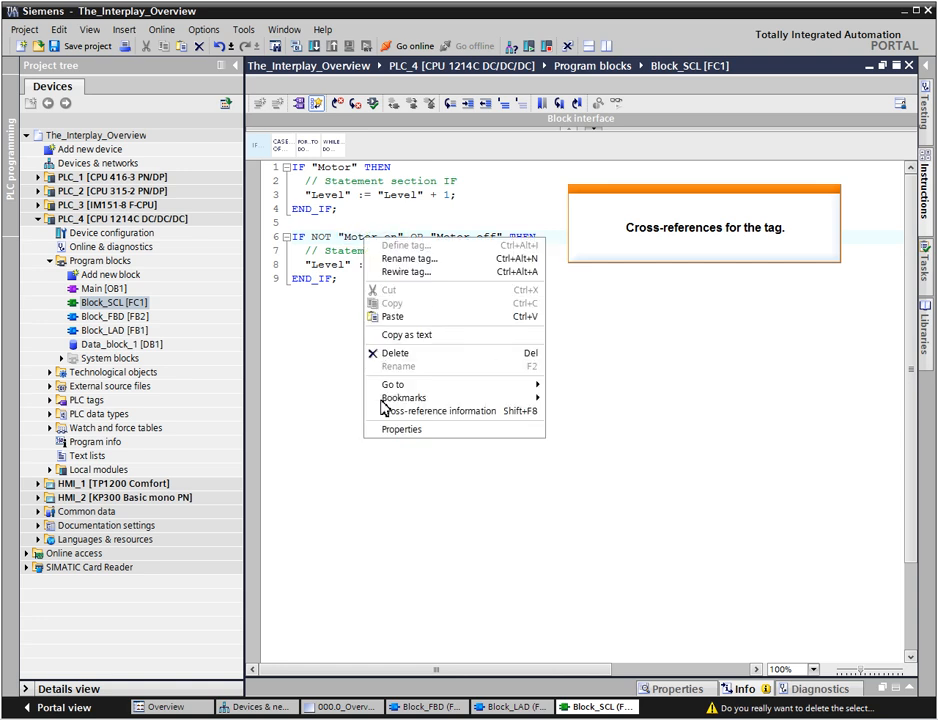
left_click(444, 410)
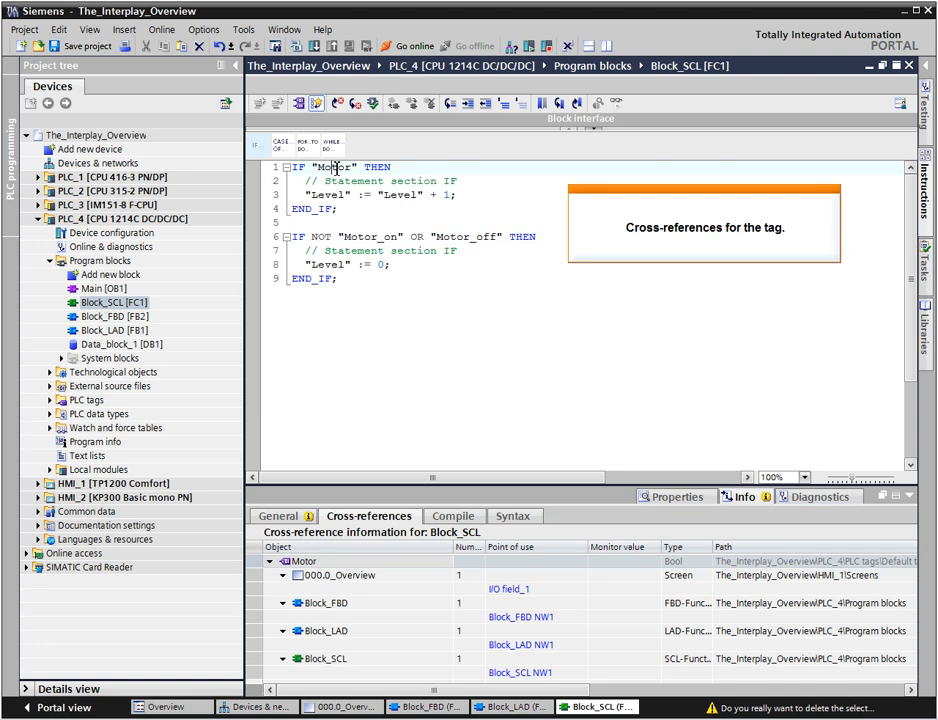
mouse_move(492, 521)
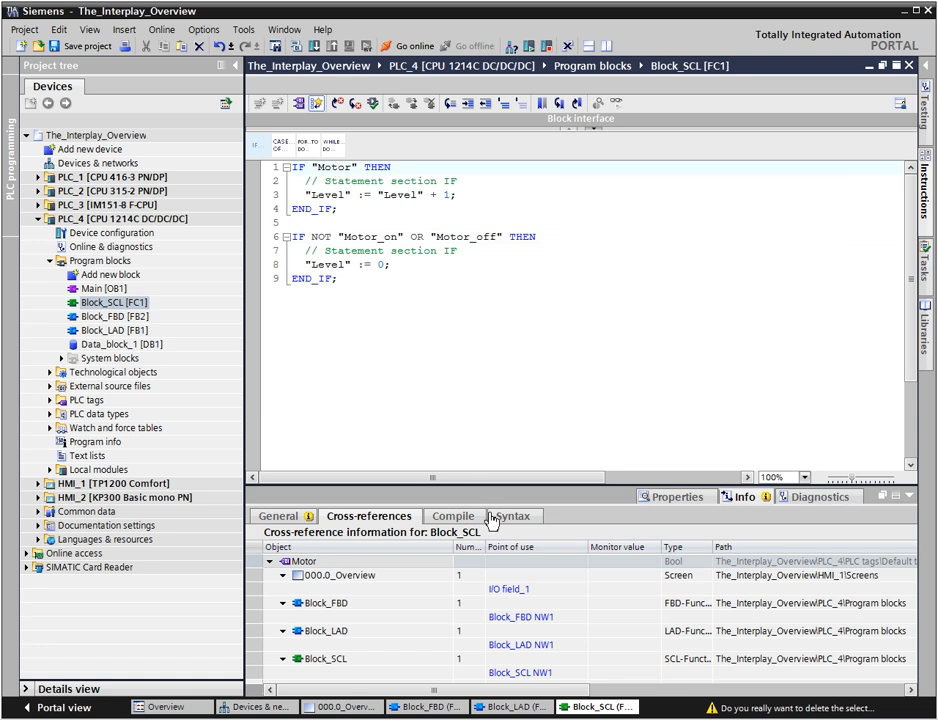
left_click(507, 588)
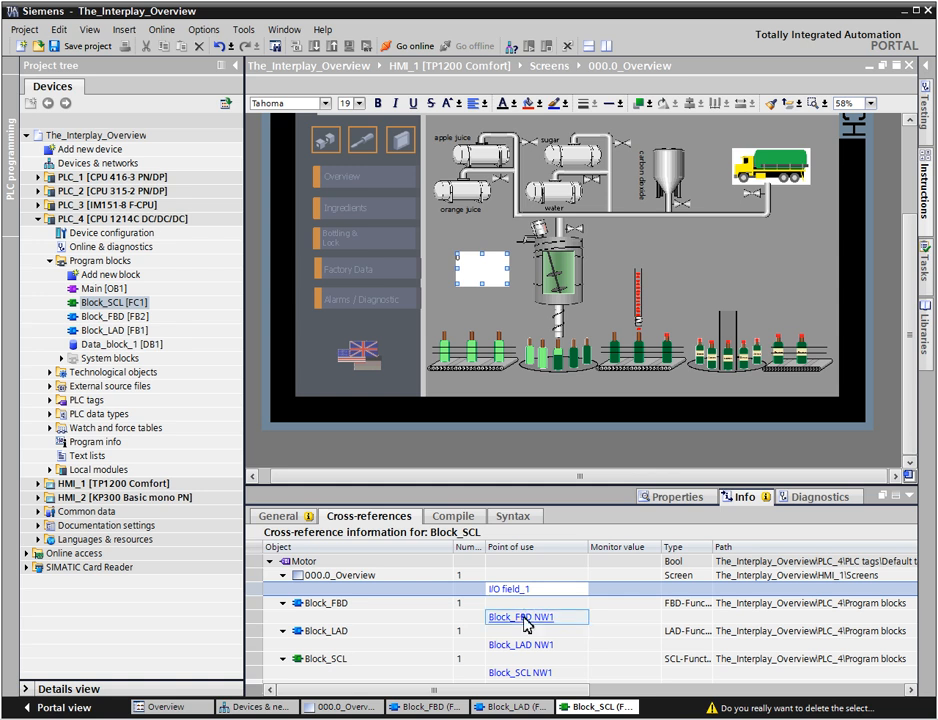
left_click(525, 617)
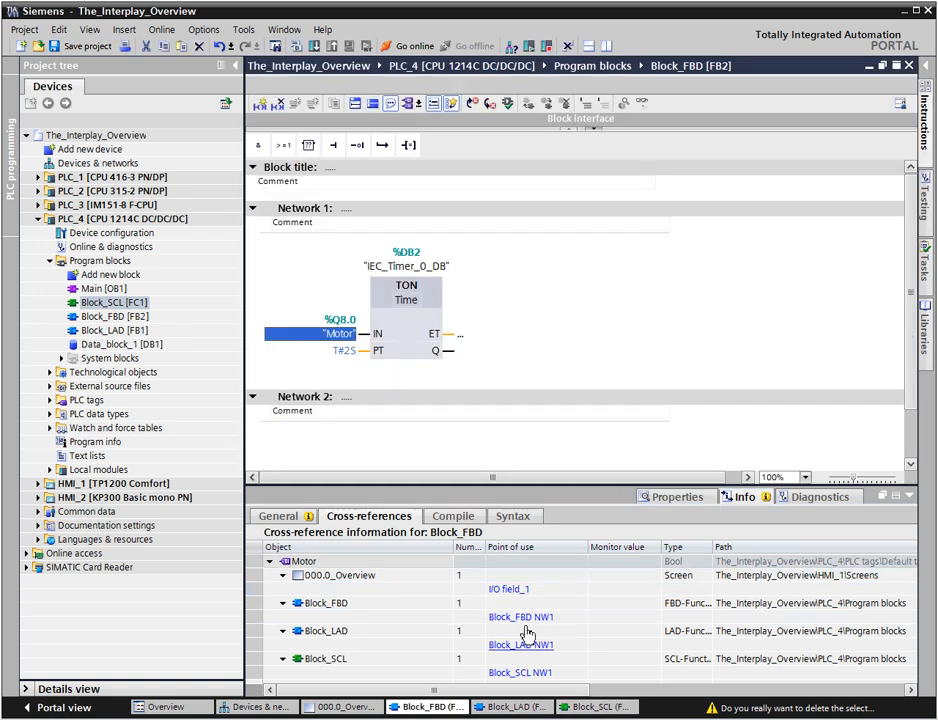
left_click(520, 645)
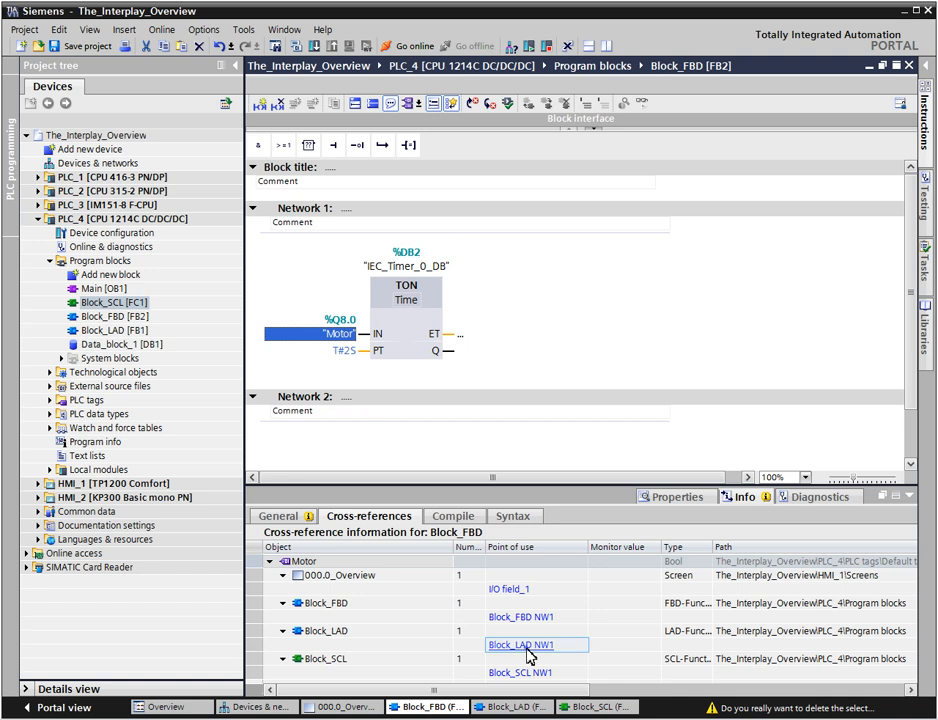
double_click(524, 646)
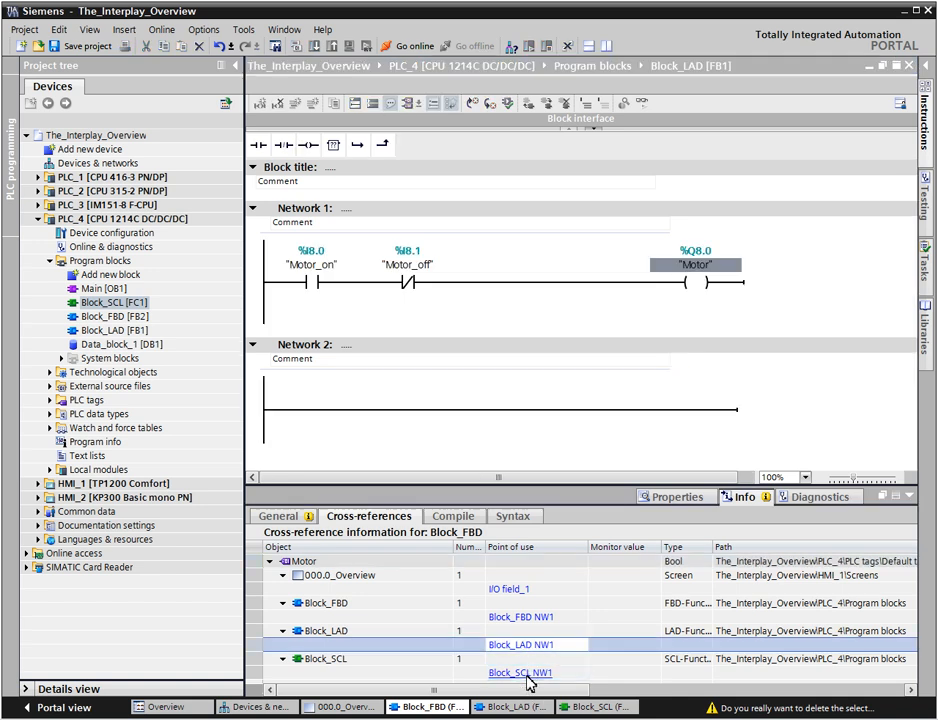
left_click(519, 672)
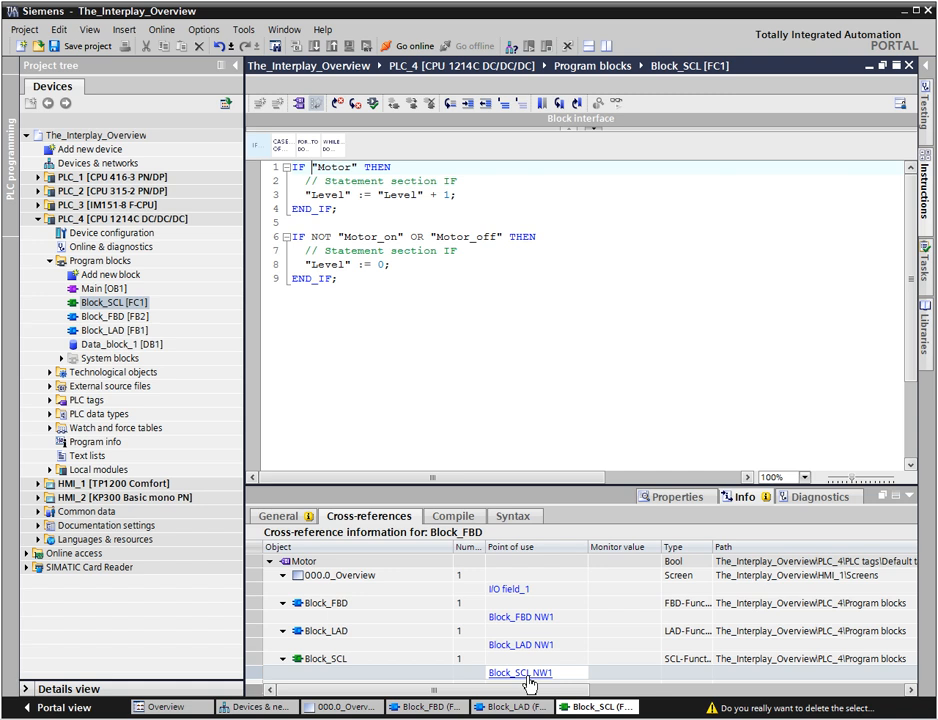